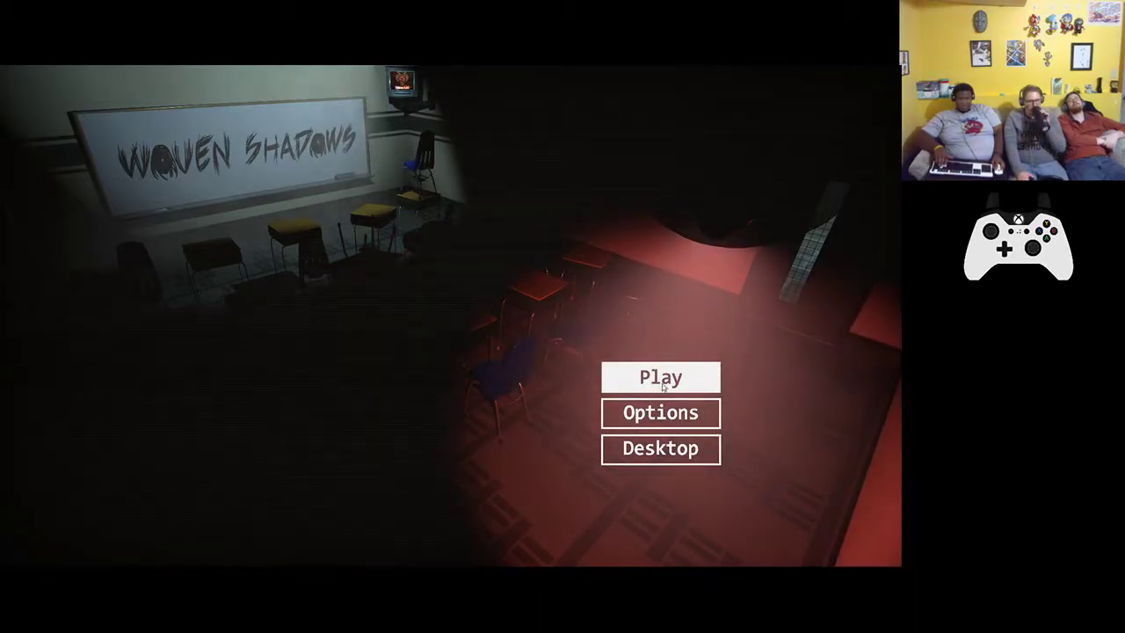
Step: Start a new game and browse the classroom cameras, C4 KITCHEN and the cafeteria feeds
left_click(660, 377)
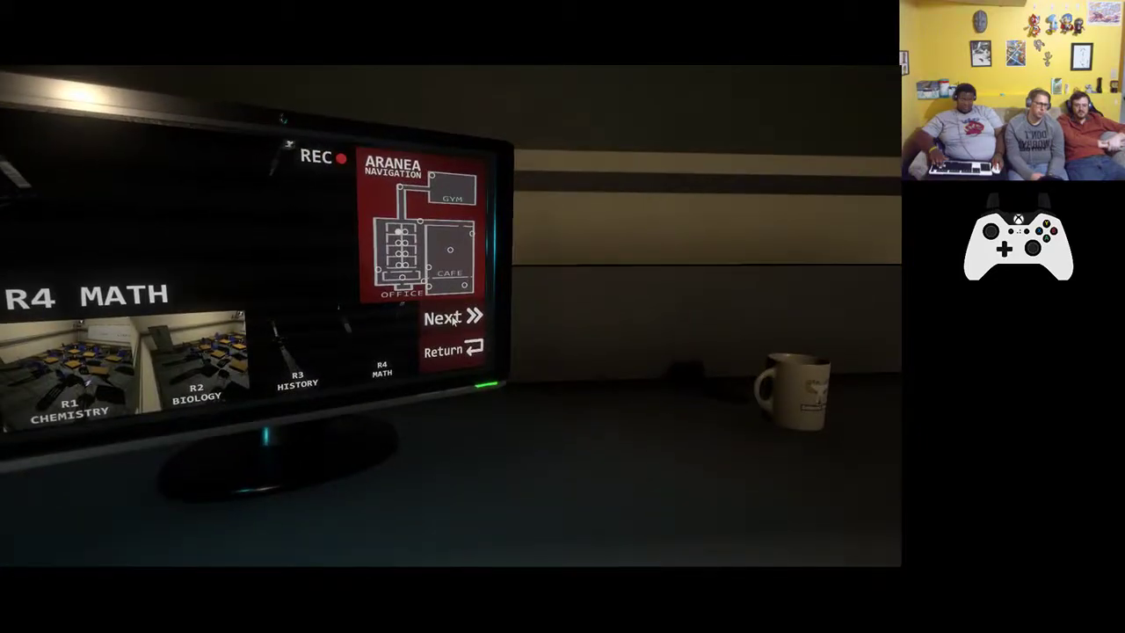
left_click(453, 317)
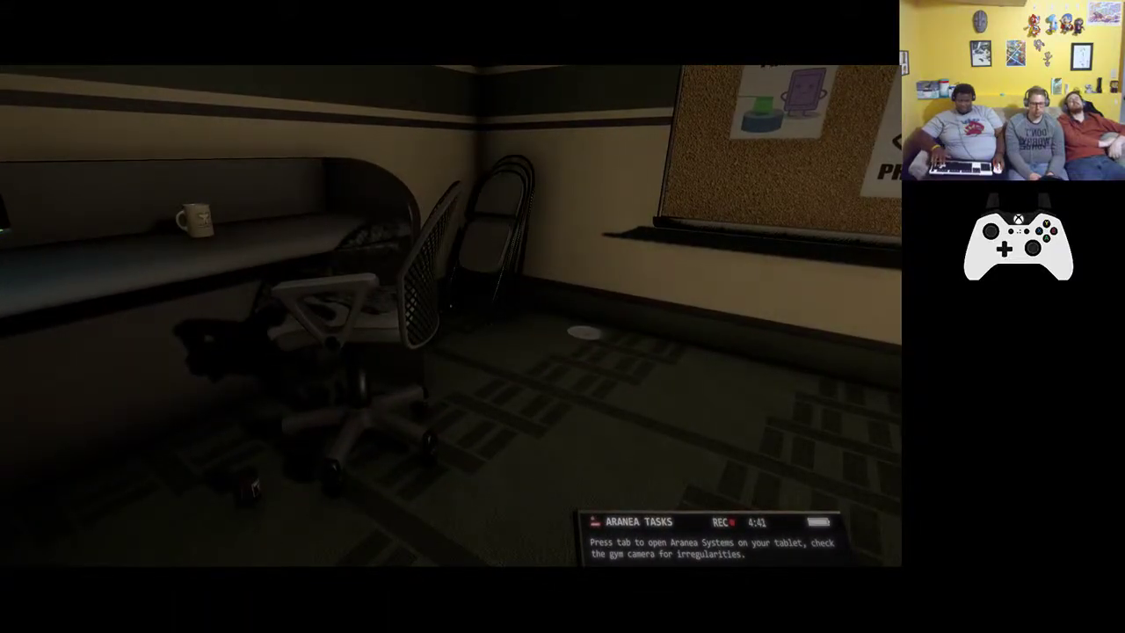
key("tab")
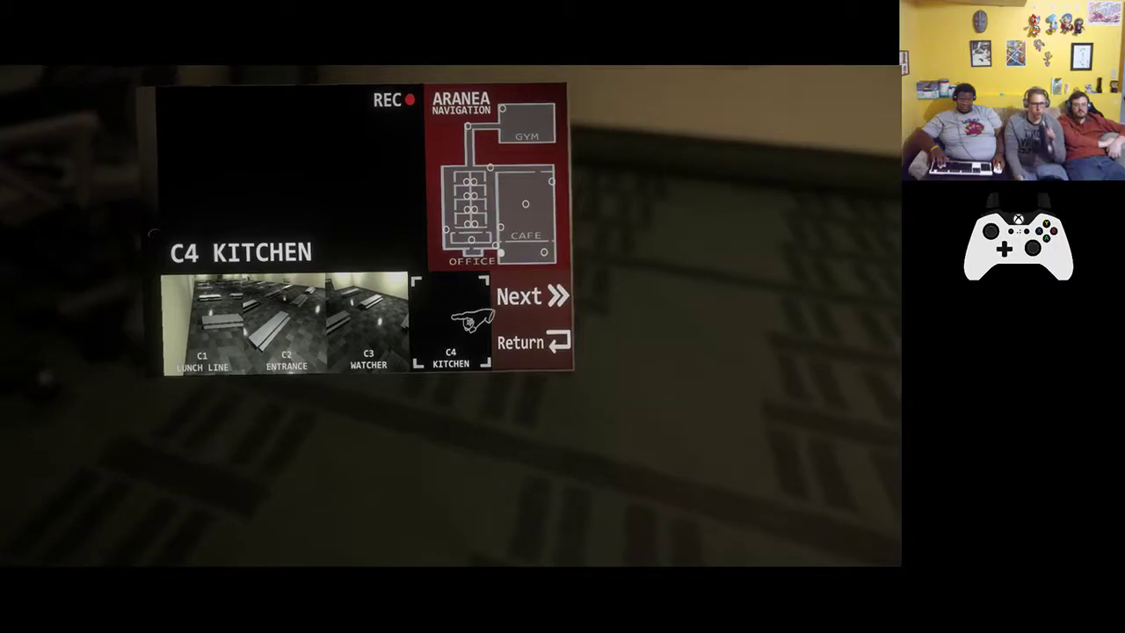
left_click(532, 296)
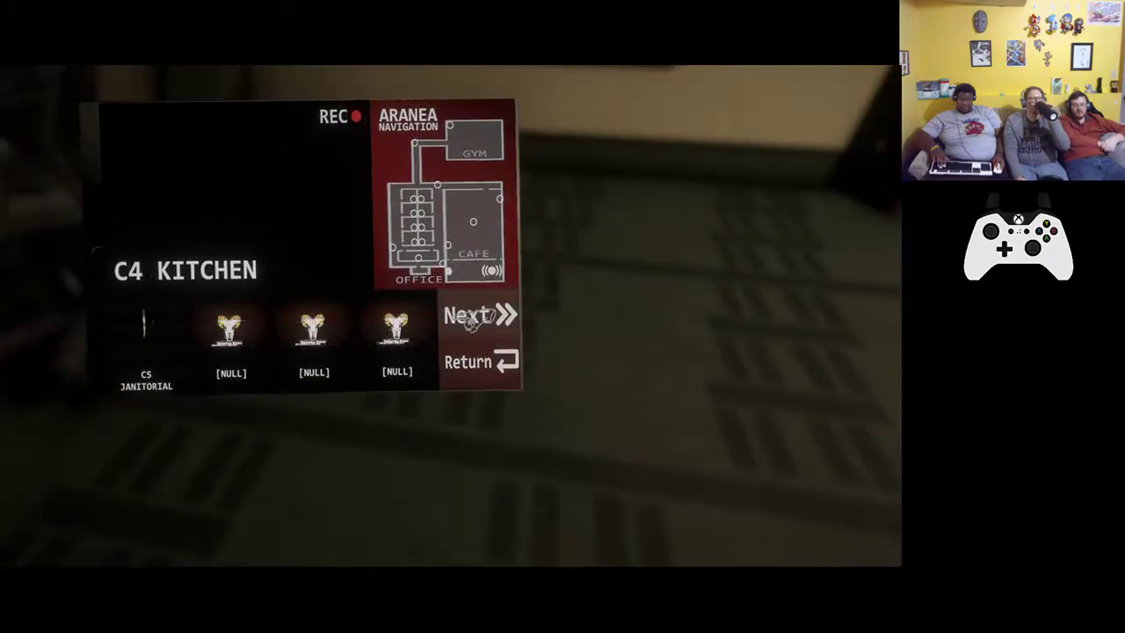
left_click(479, 315)
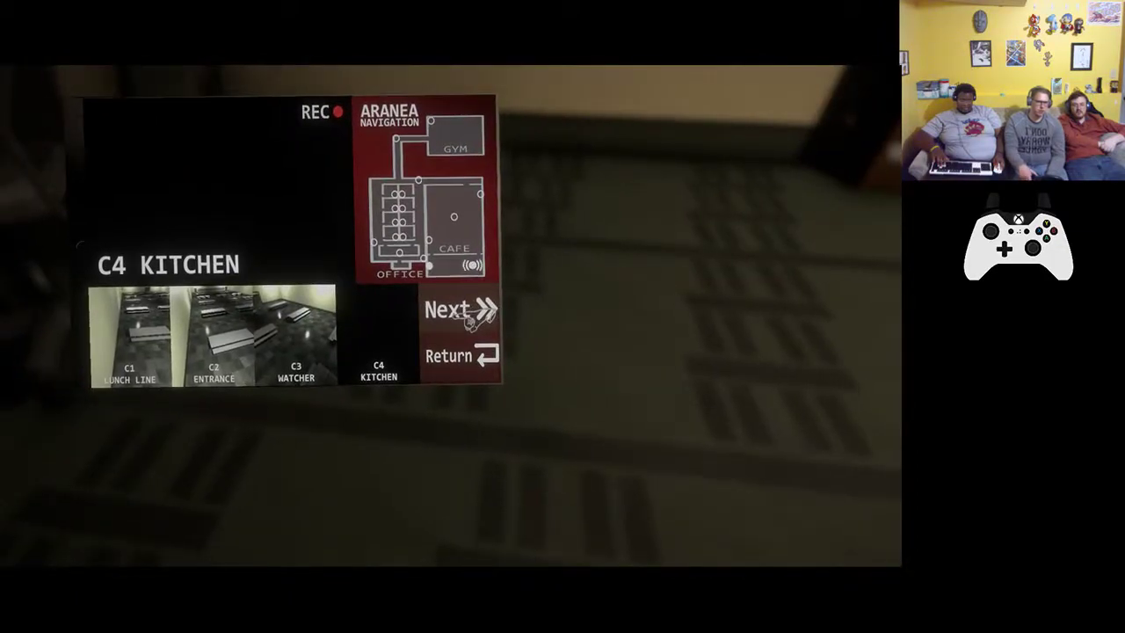
left_click(456, 309)
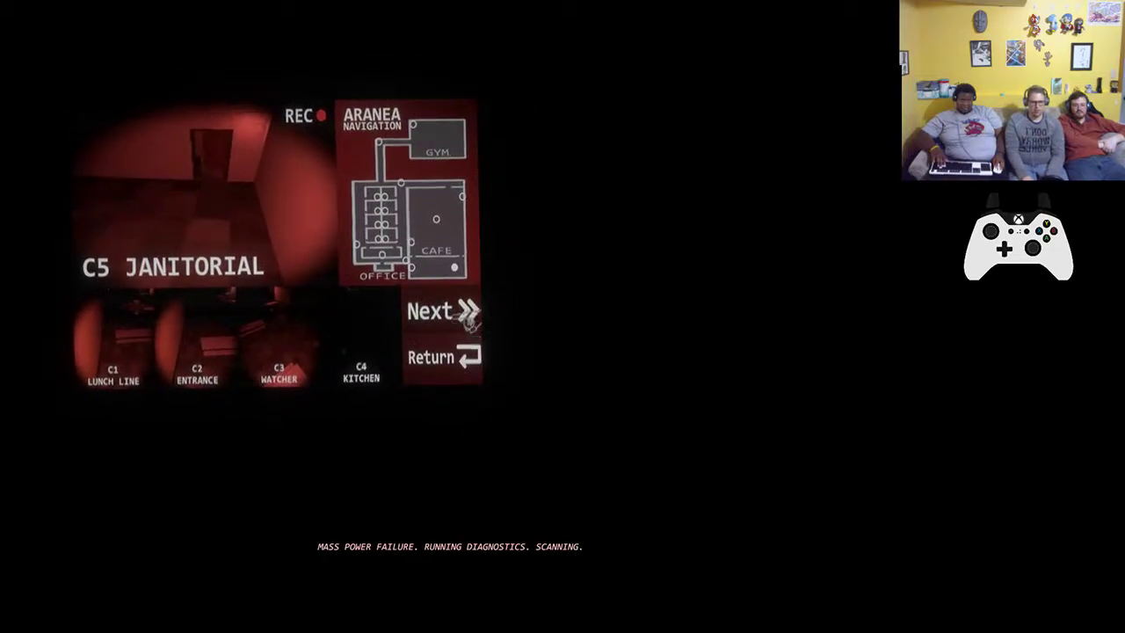
left_click(440, 311)
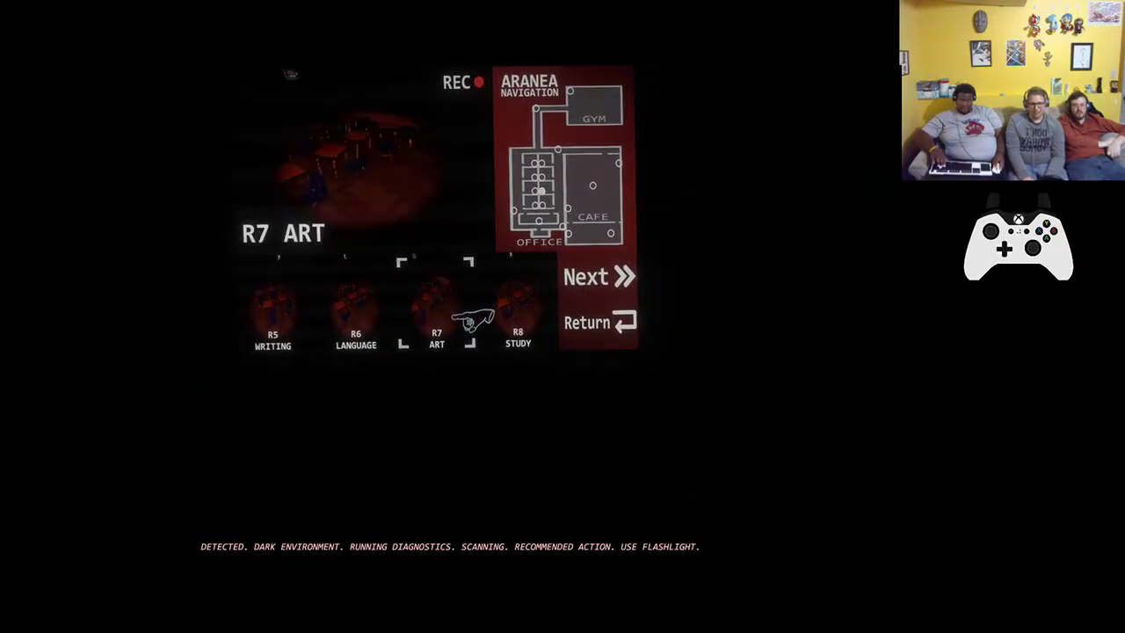
Step: Page through the remaining camera feeds, then quit to the desktop from the main menu
left_click(600, 276)
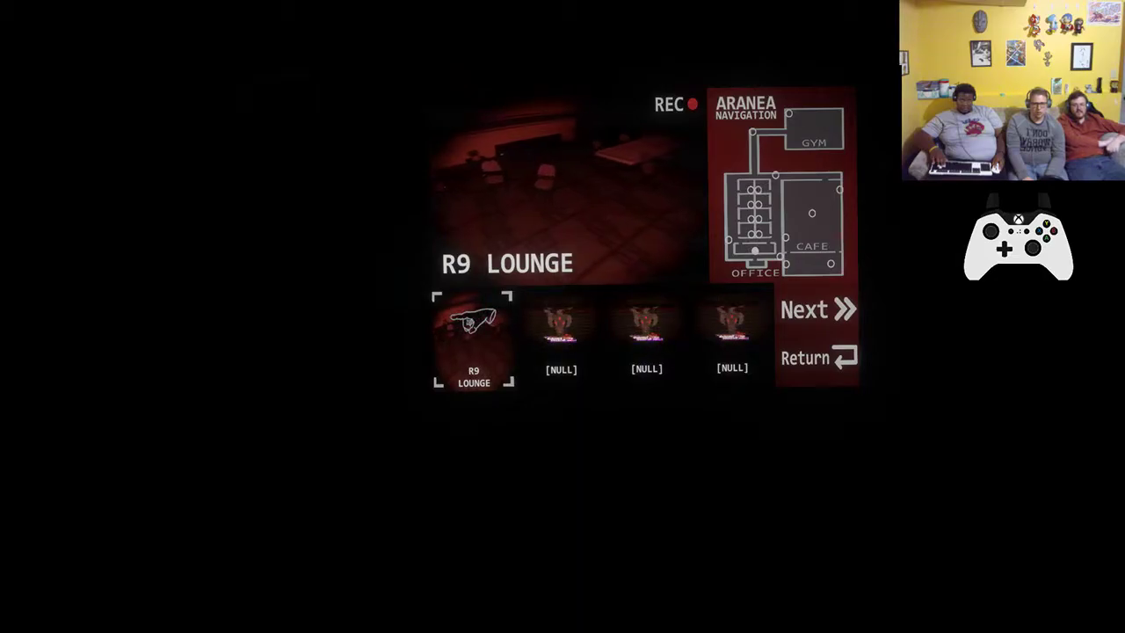
left_click(817, 309)
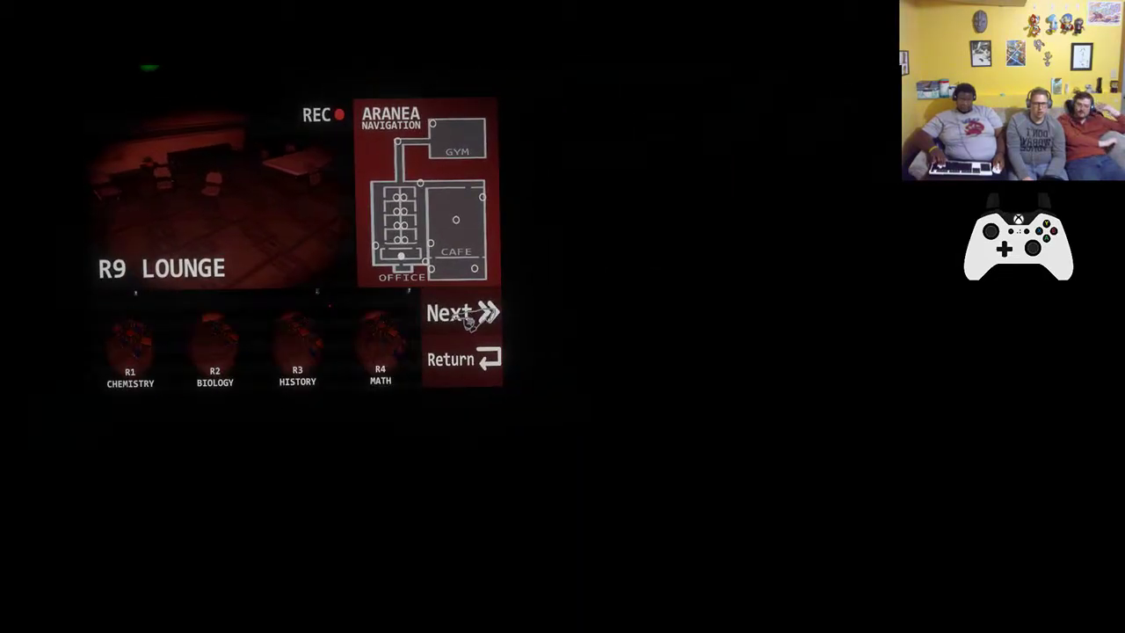
left_click(451, 313)
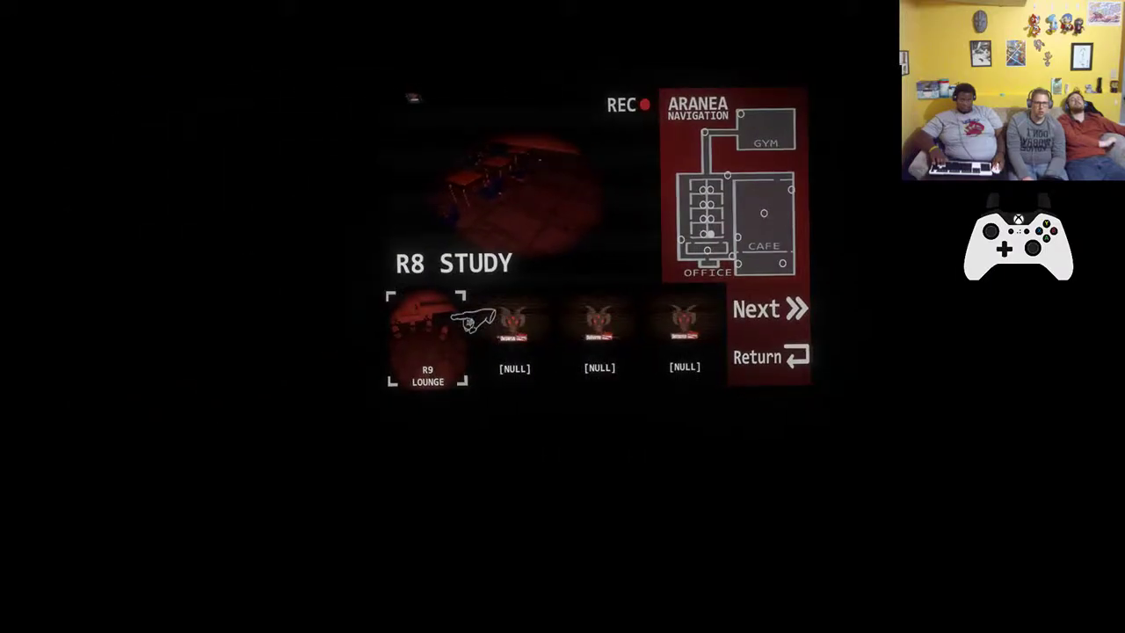
left_click(769, 309)
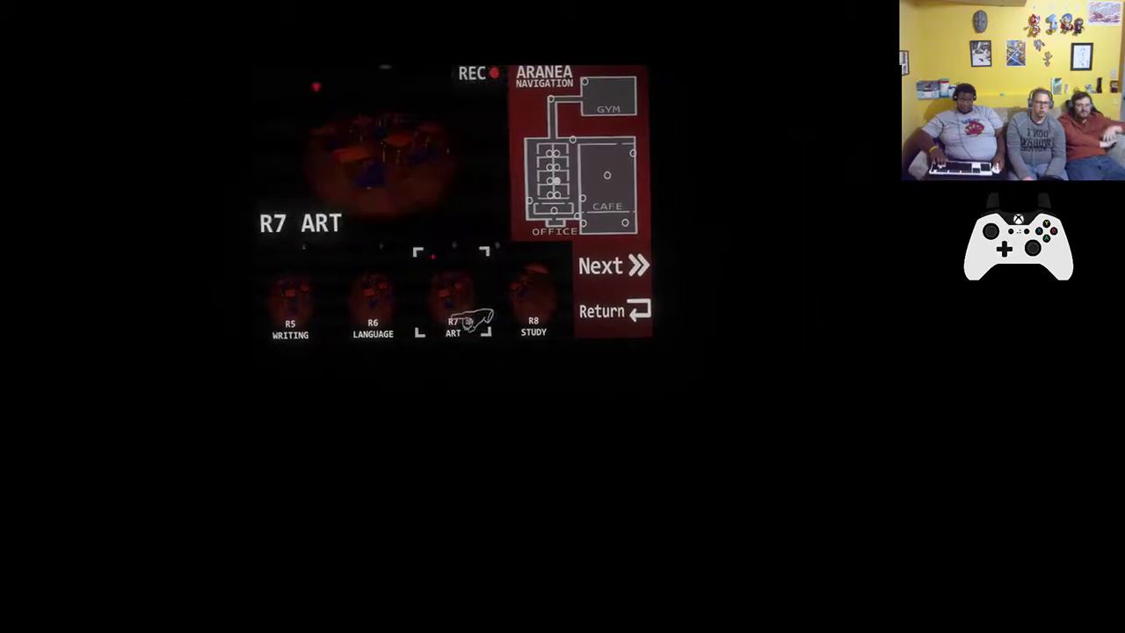
left_click(614, 265)
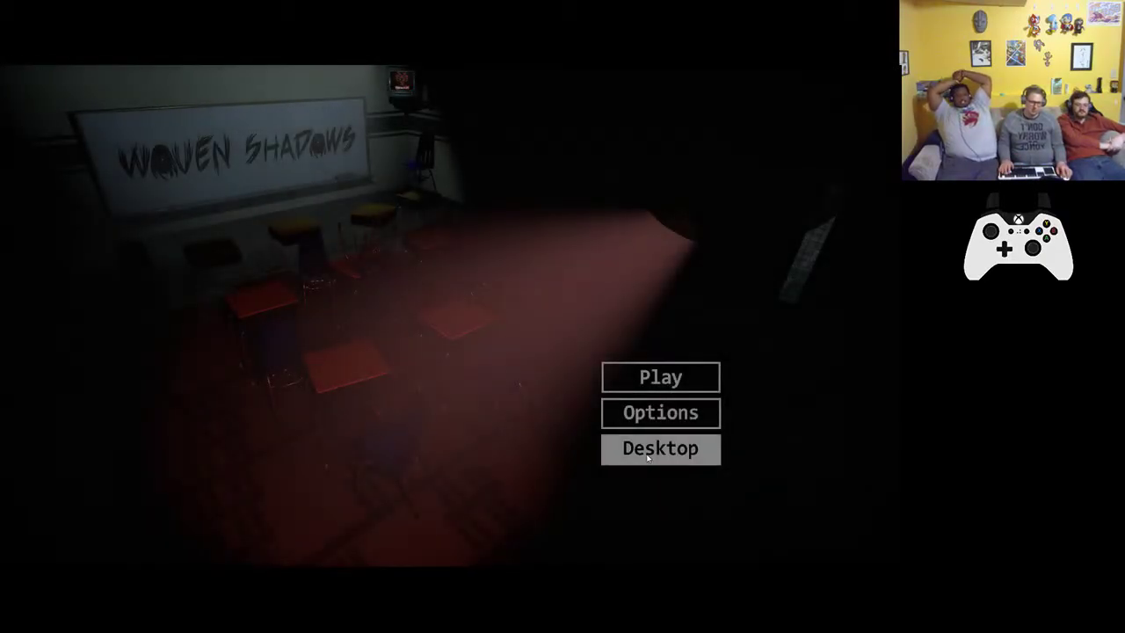
left_click(660, 448)
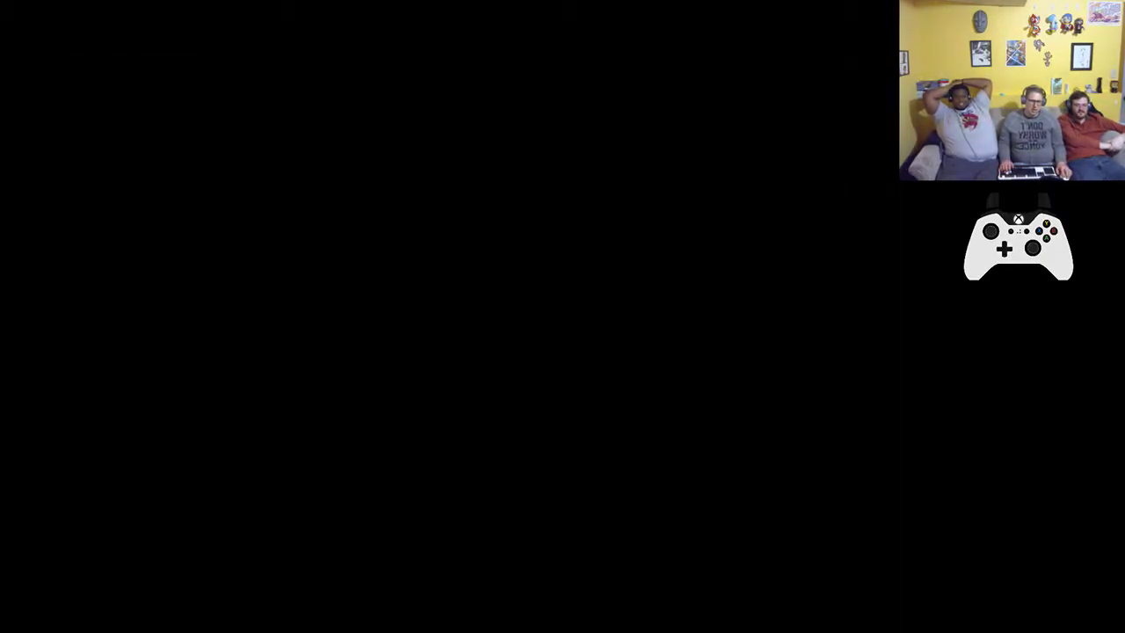